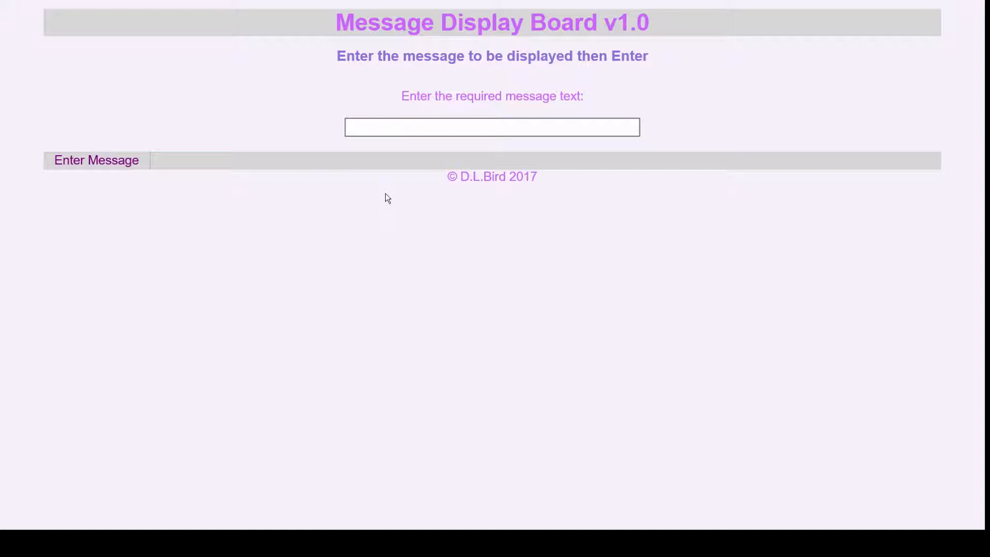
Send 'The quick brown fox jumps over the lazy dog's back' and begin the next message.
left_click(492, 126)
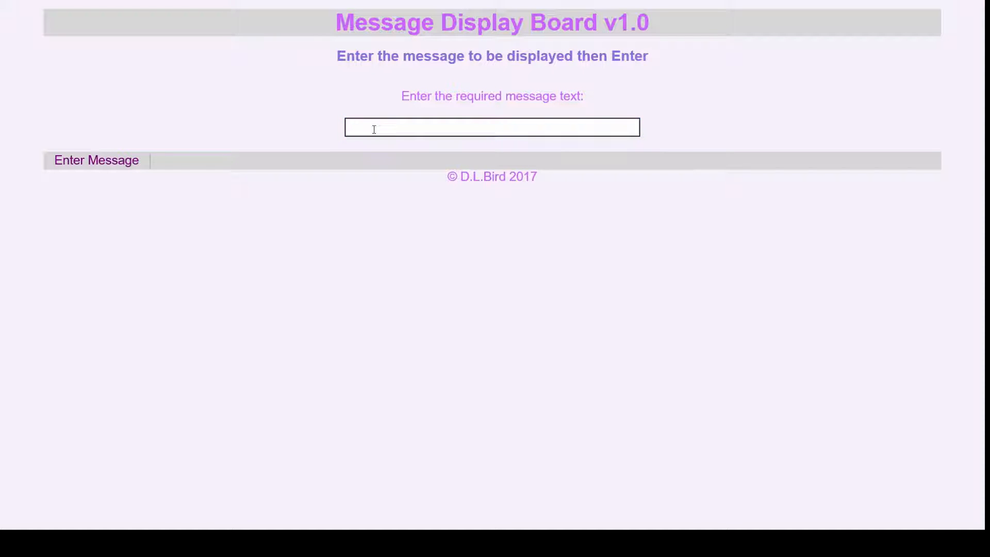
type("T")
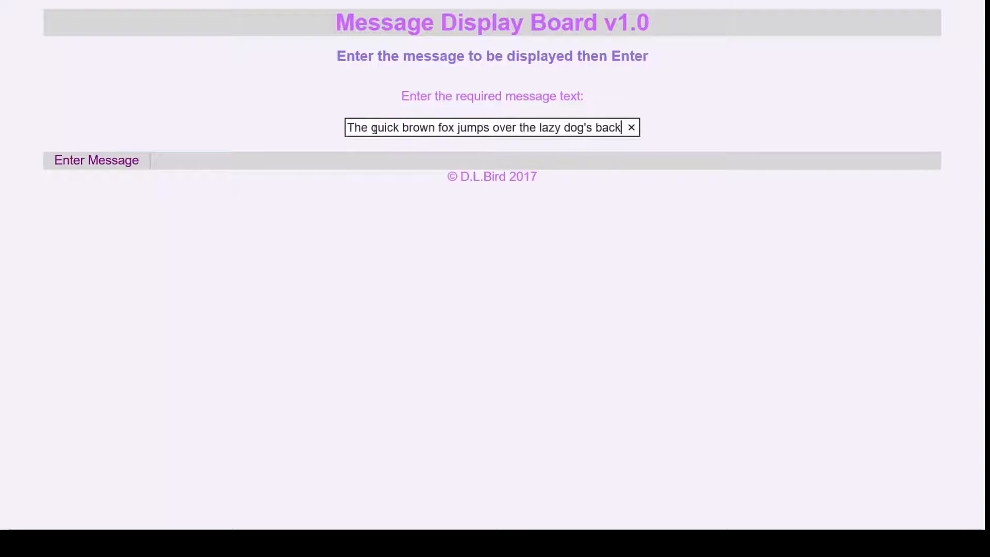
type("H")
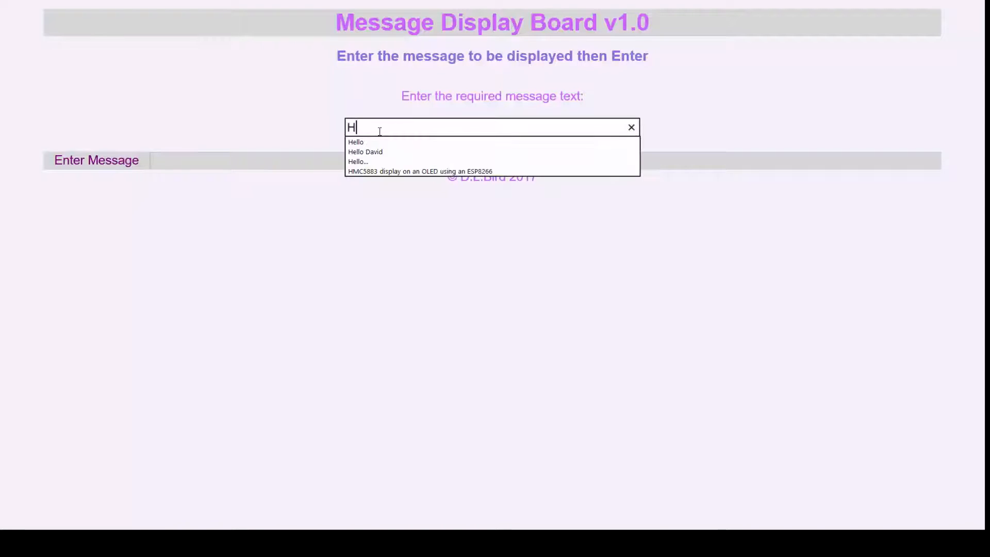
Complete 'Hello Da' to 'Hello David' from past entries and send it.
type("ello Da")
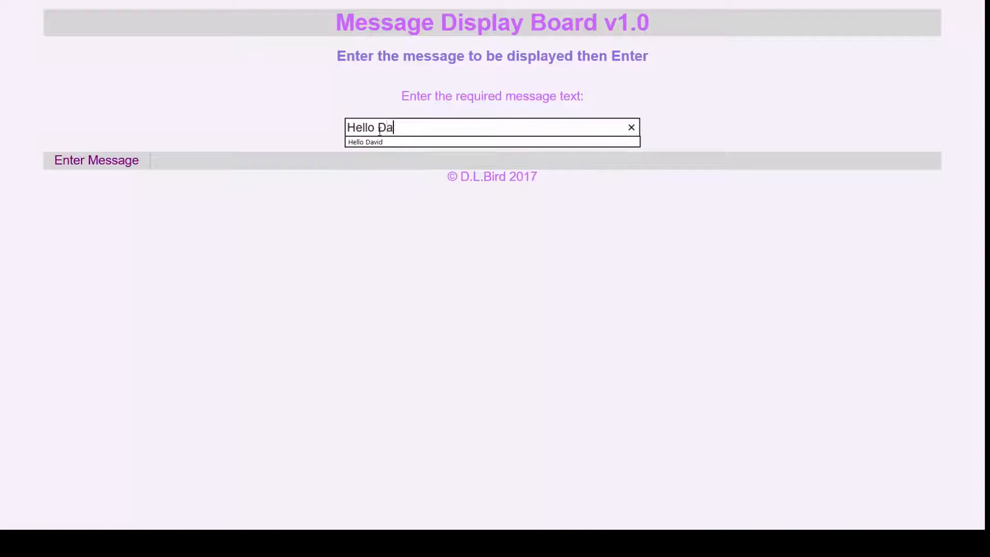
left_click(365, 142)
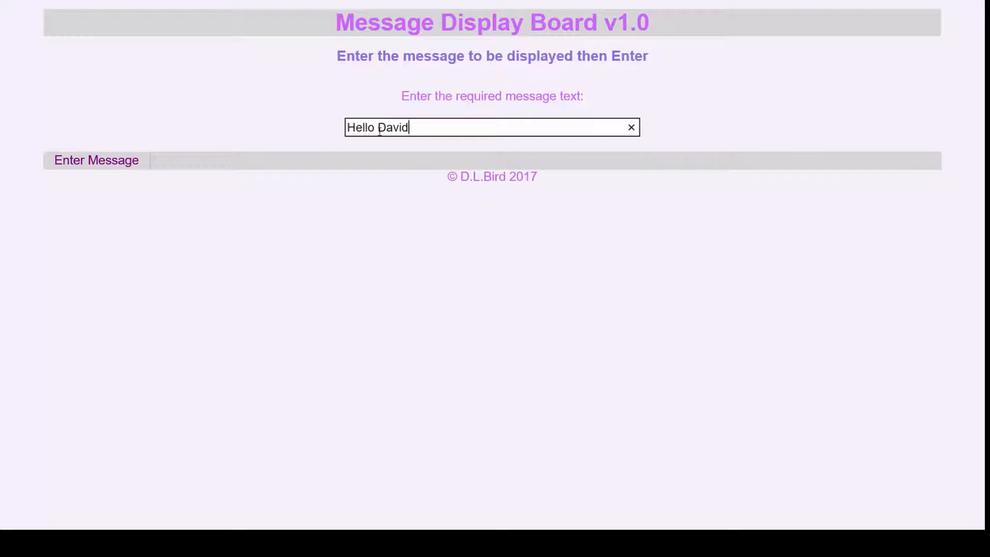
left_click(630, 127)
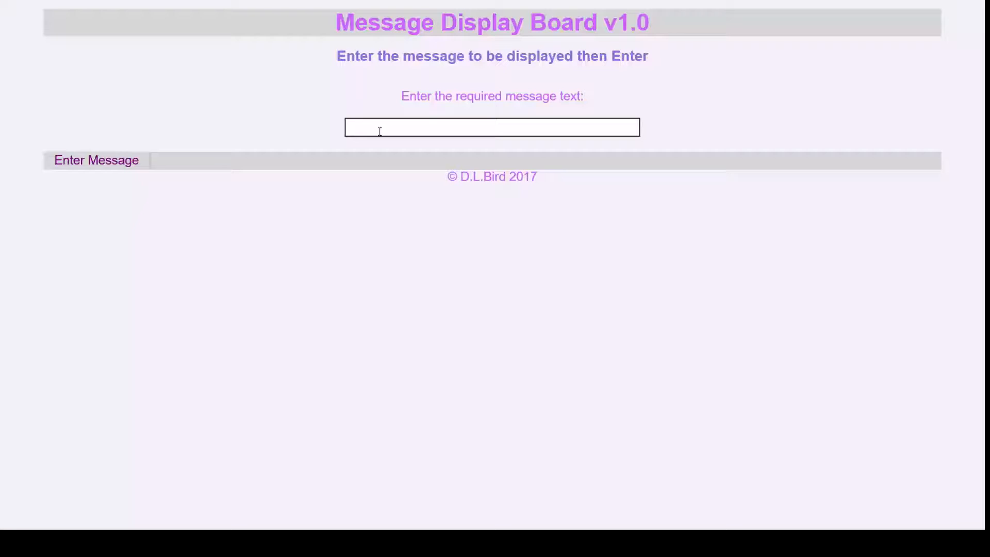
Enter 'Welcome...' into the message field.
type("Welco")
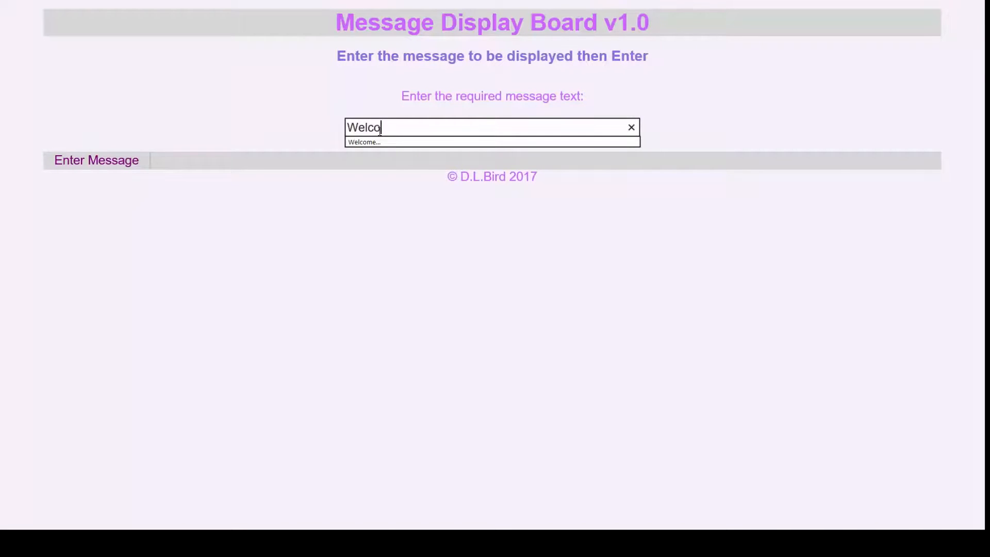
type("m")
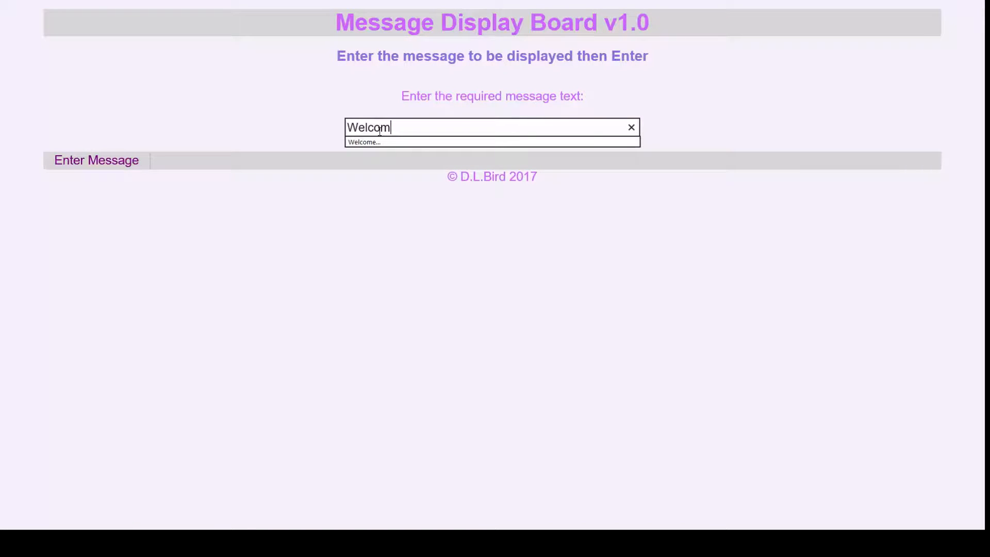
type("e...")
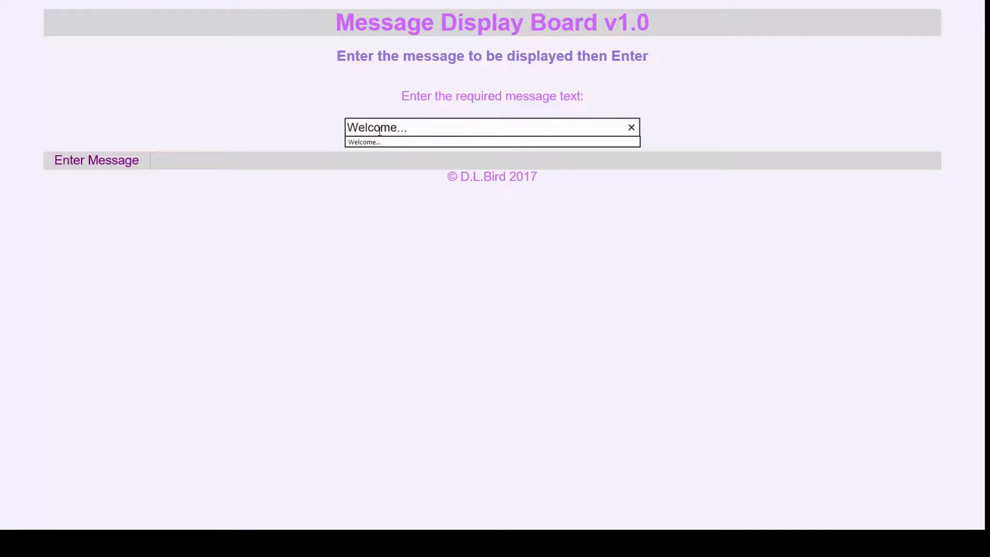